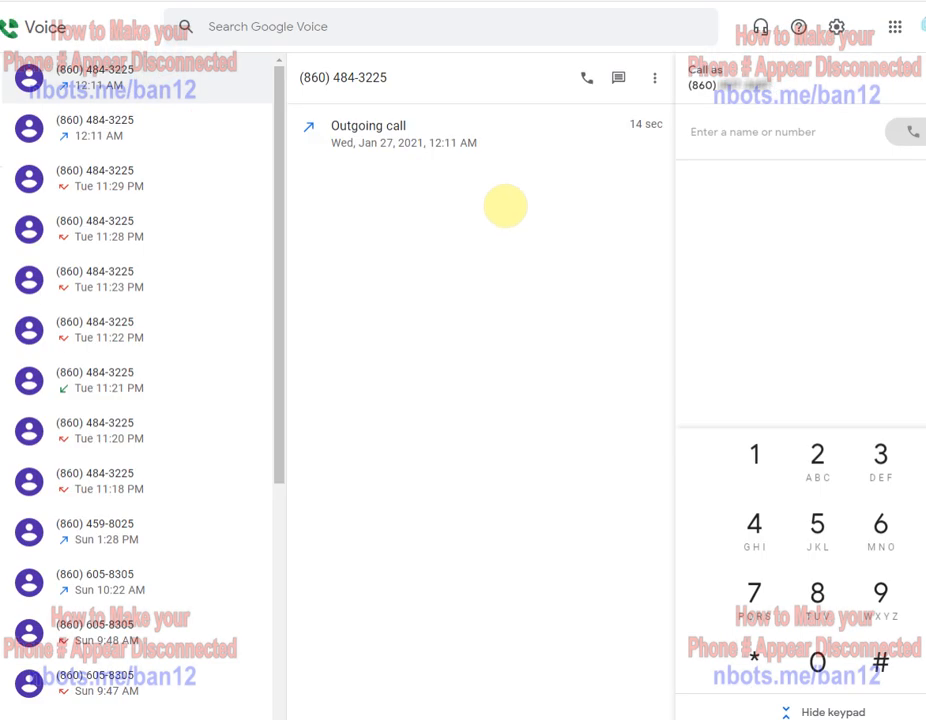
mouse_move(385, 215)
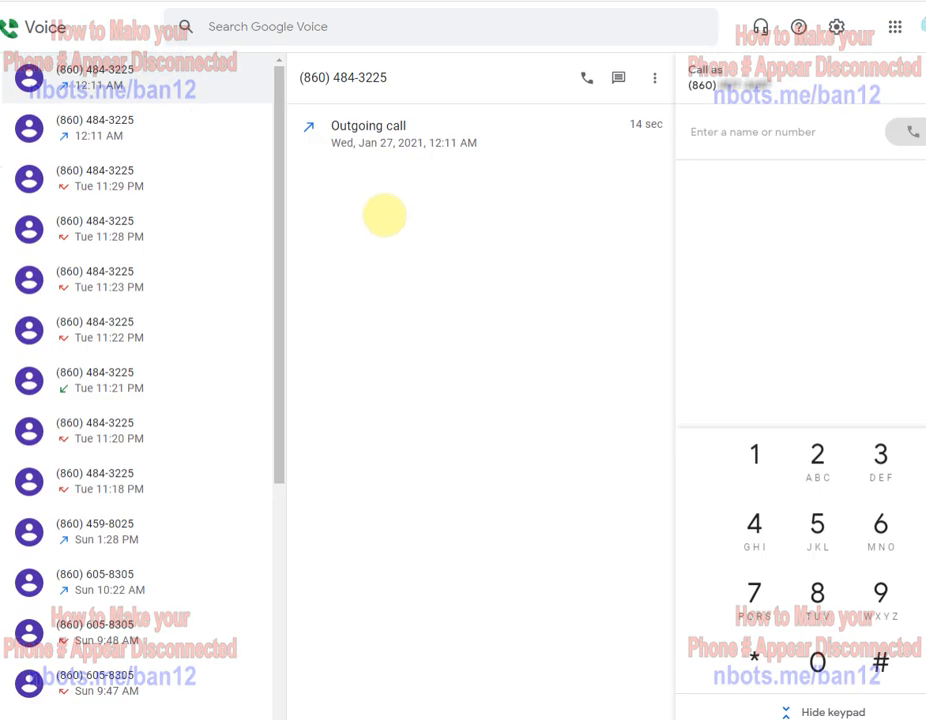
mouse_move(396, 203)
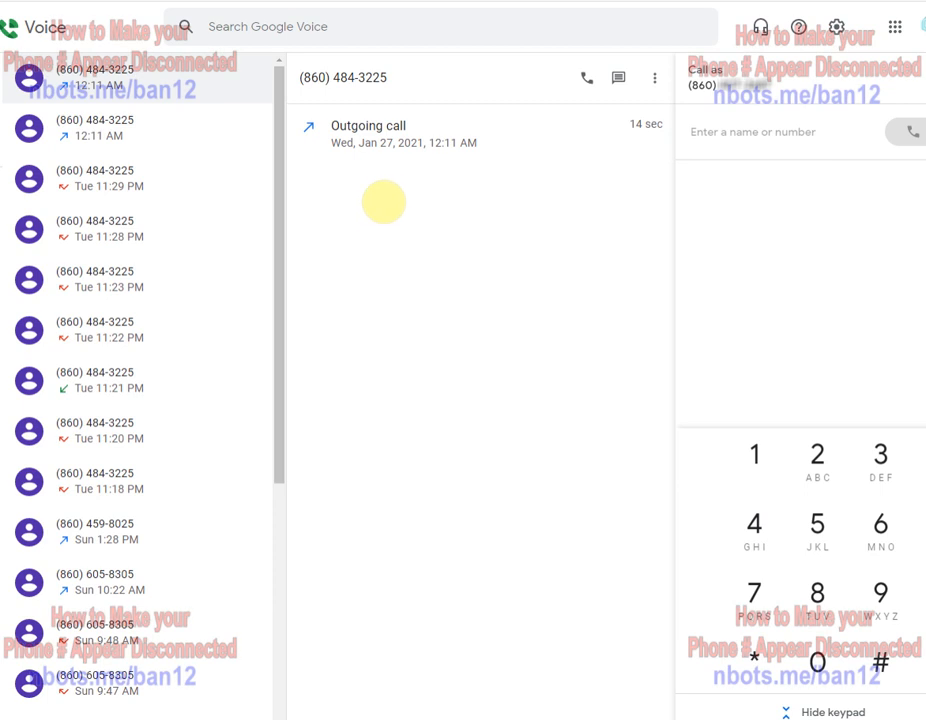
mouse_move(498, 207)
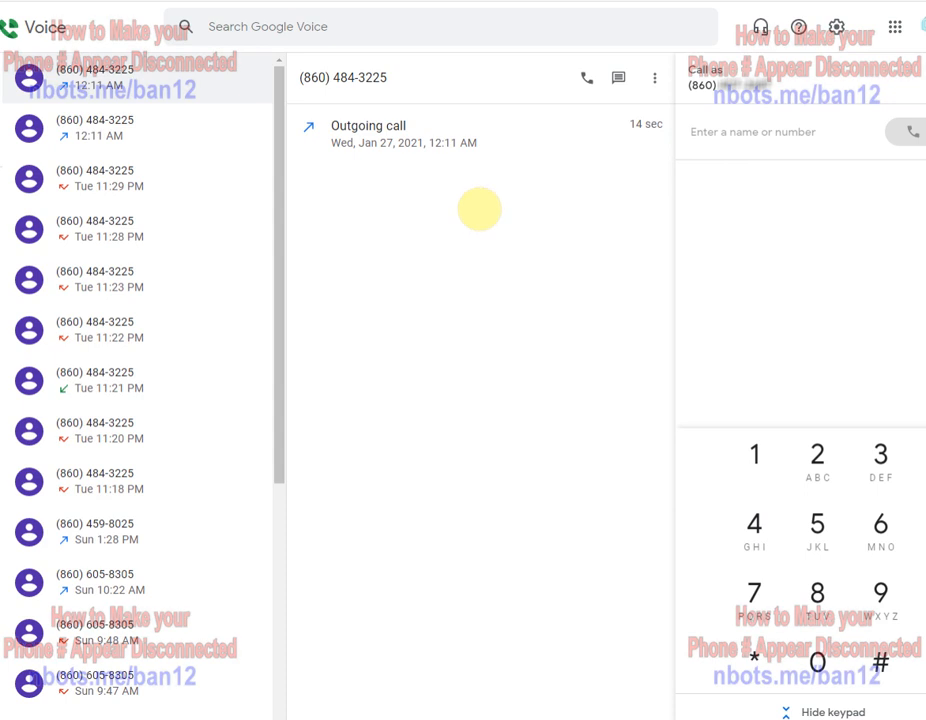
mouse_move(617, 138)
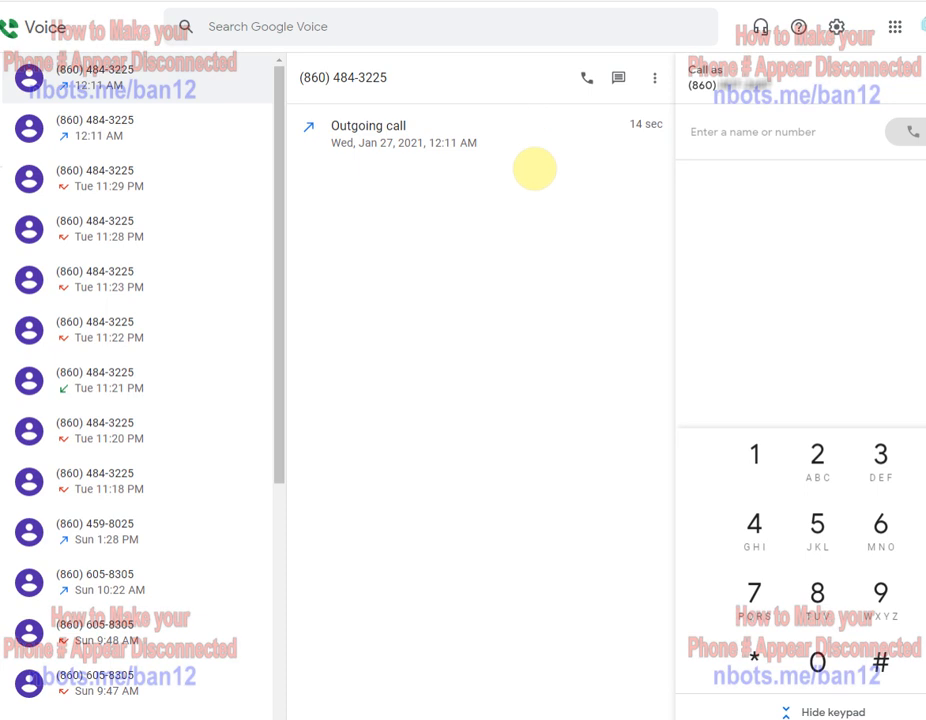
mouse_move(517, 158)
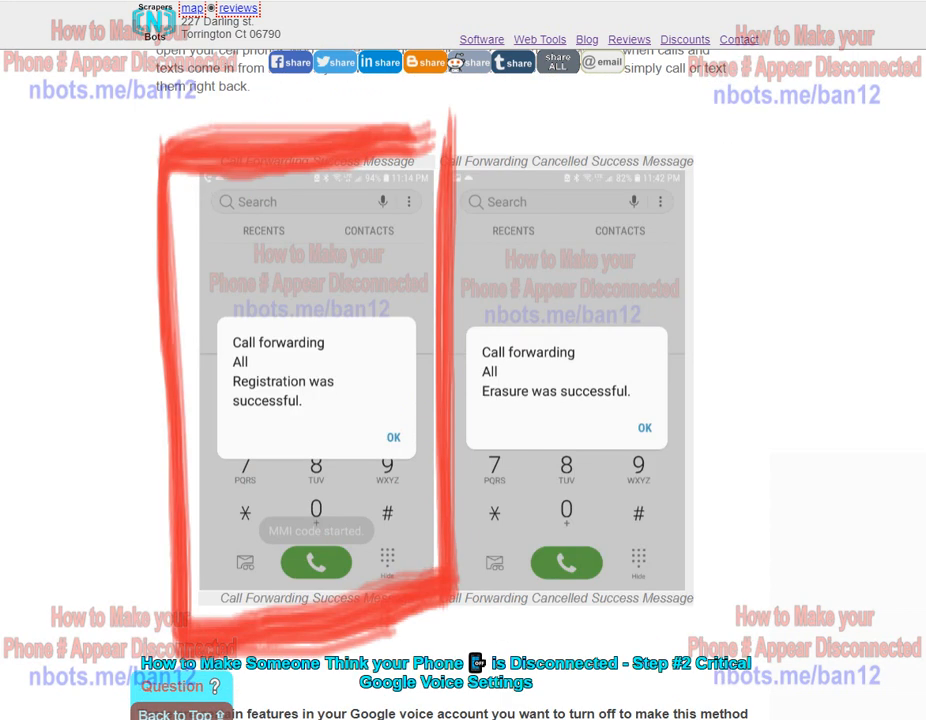
scroll("up", 3)
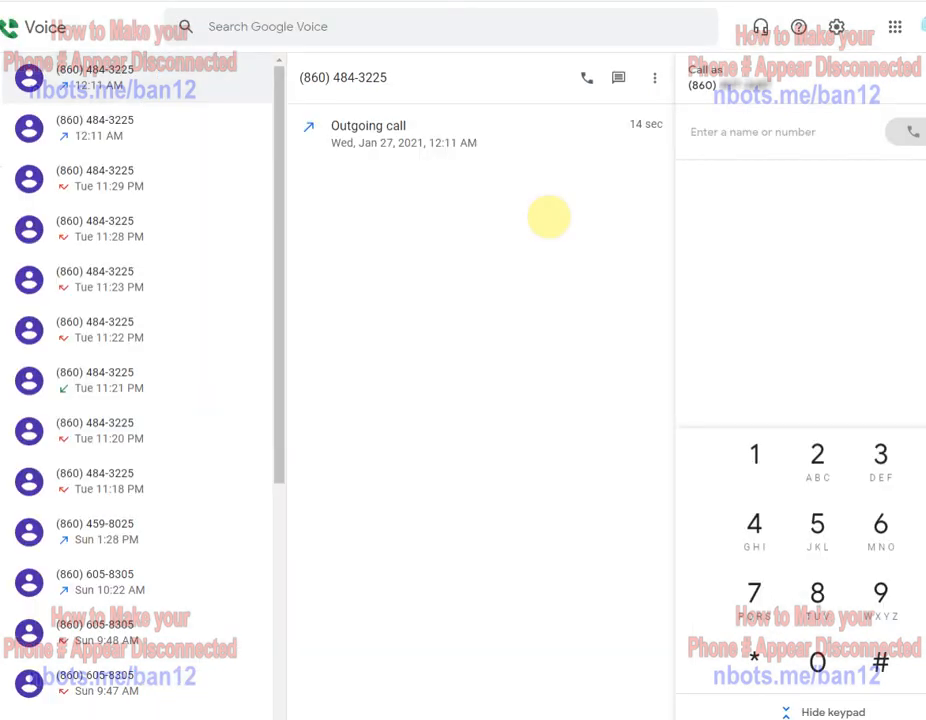
mouse_move(530, 202)
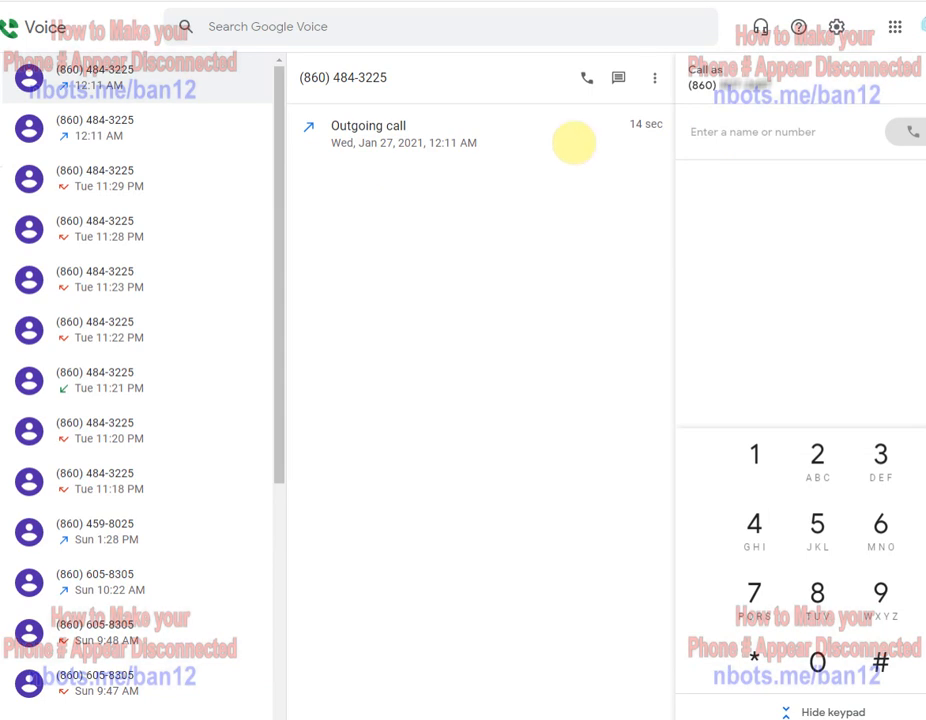
mouse_move(262, 207)
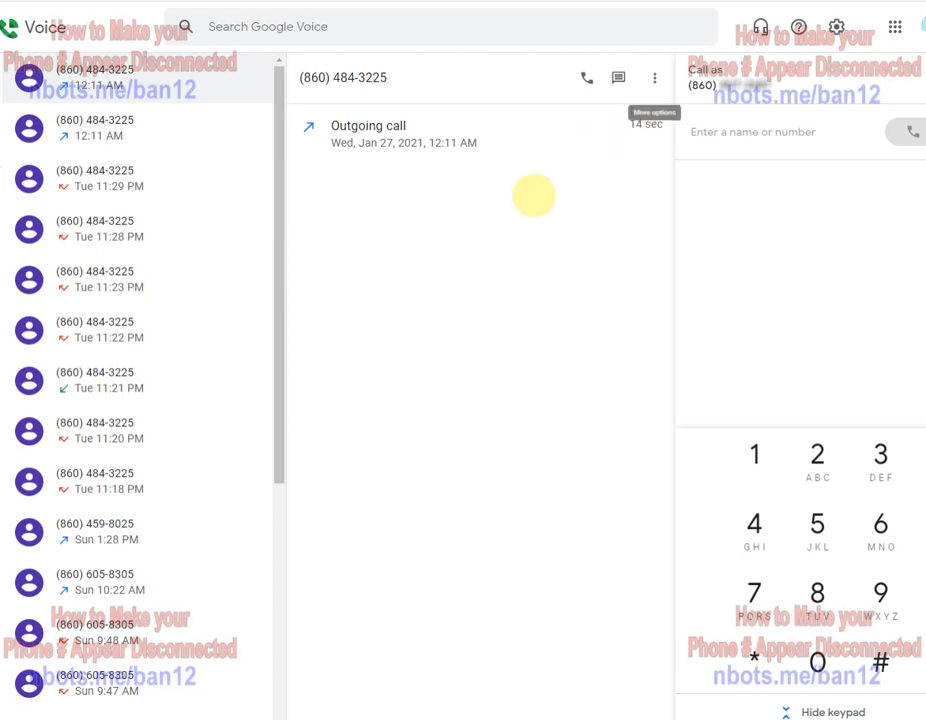
mouse_move(523, 275)
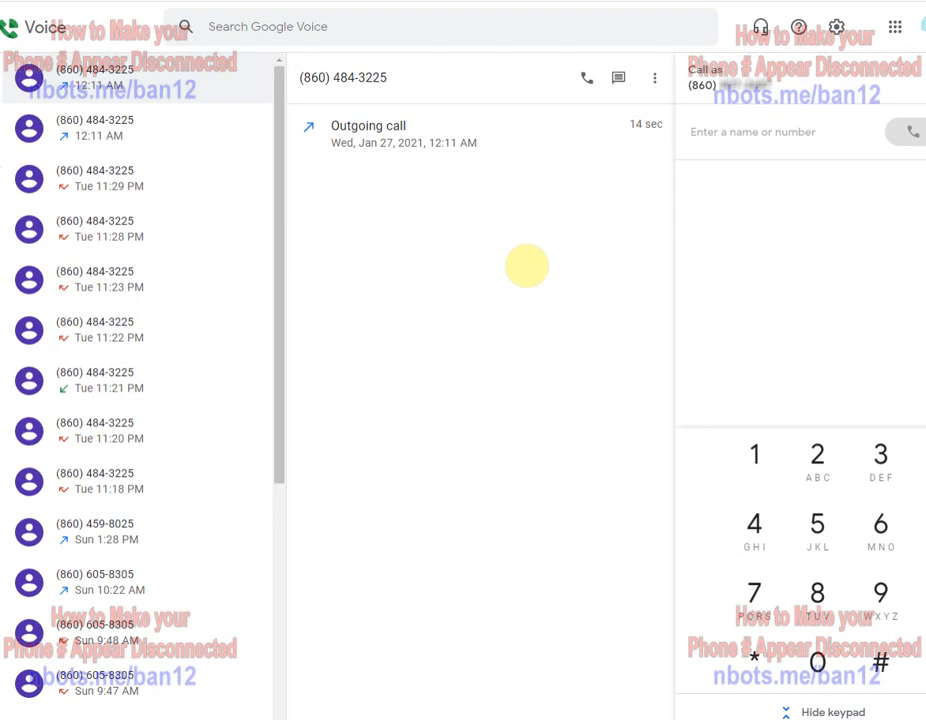
mouse_move(590, 174)
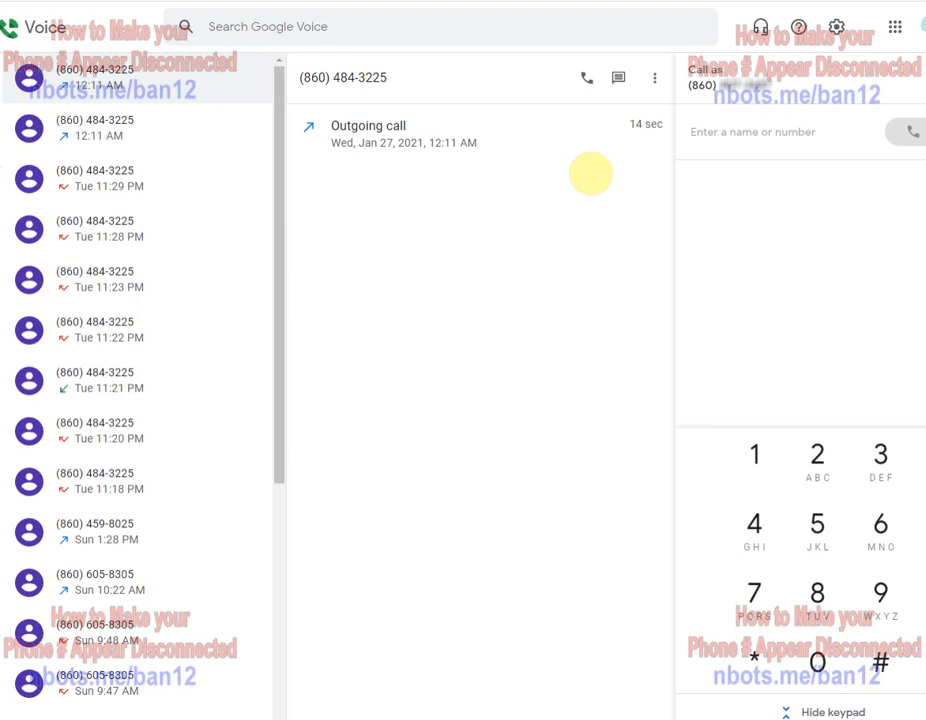
mouse_move(545, 228)
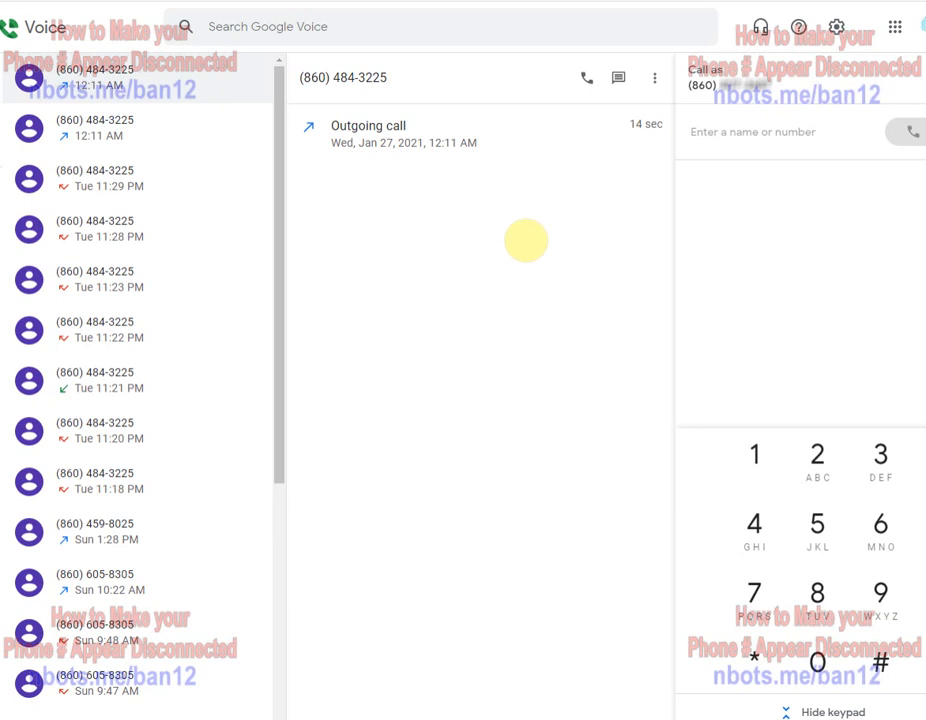
mouse_move(465, 145)
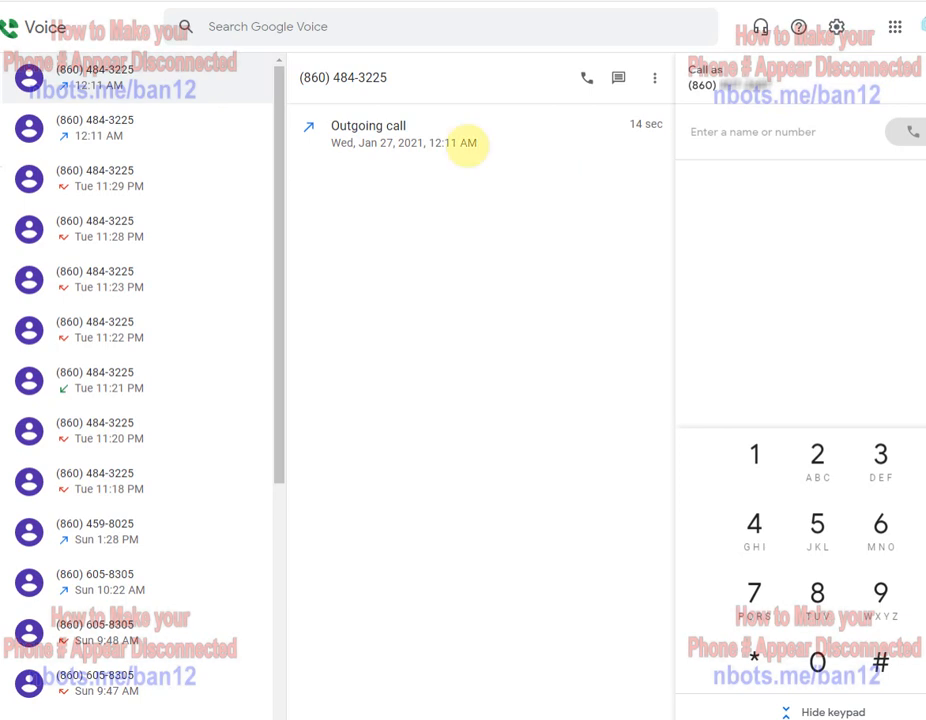
mouse_move(174, 167)
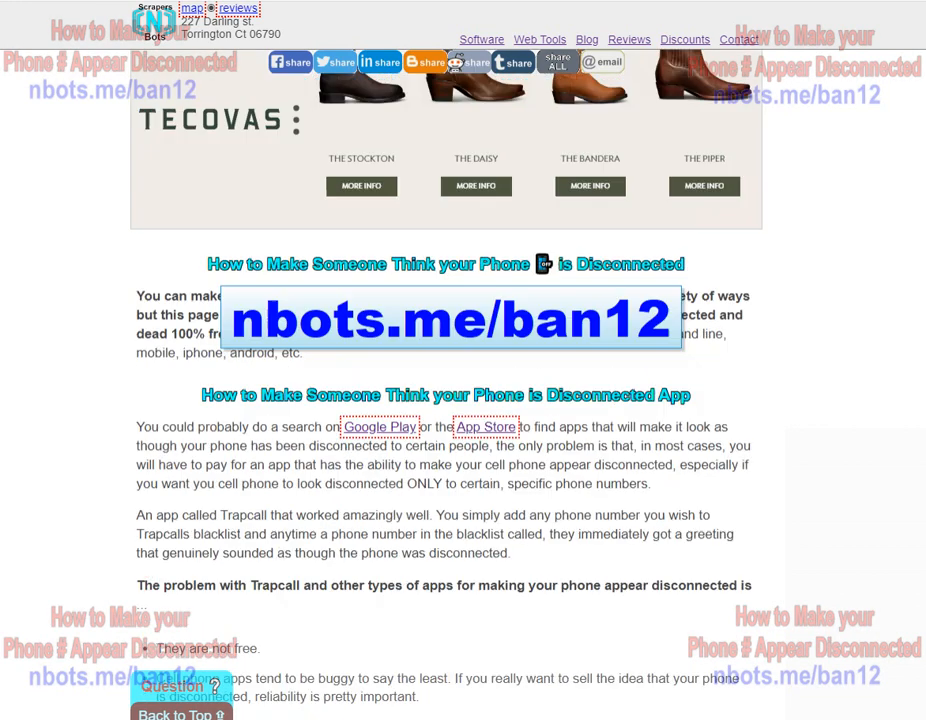
scroll("down", 3)
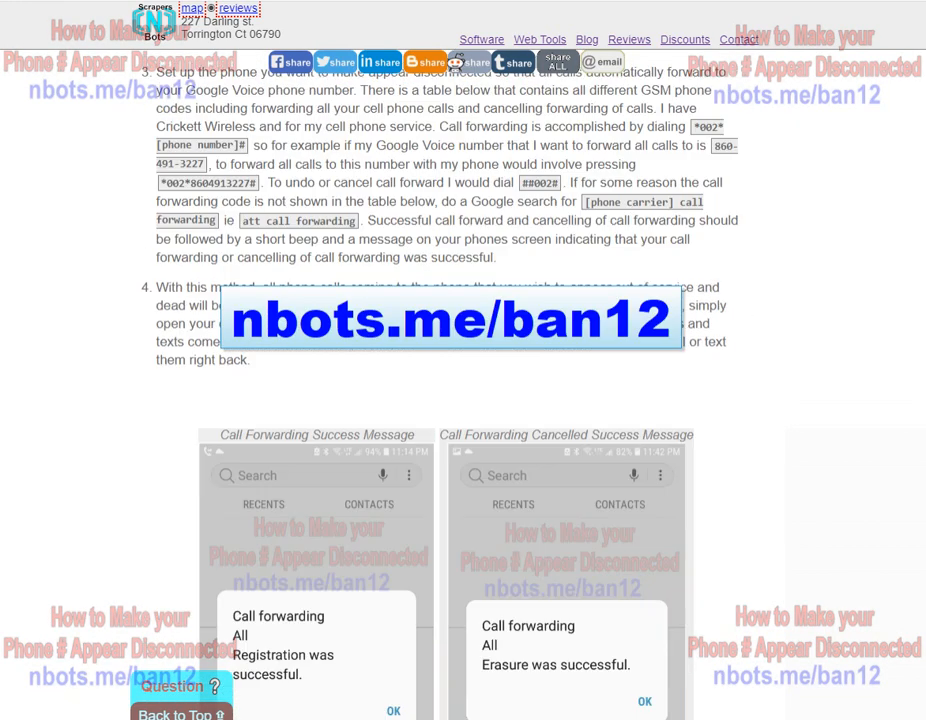
scroll("down", 3)
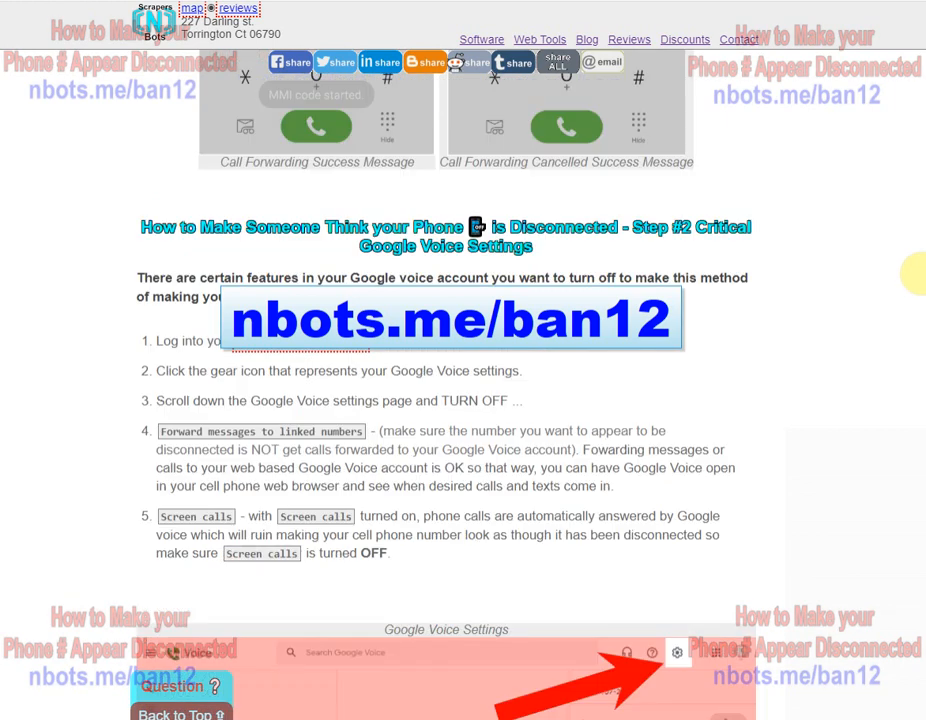
scroll("down", 3)
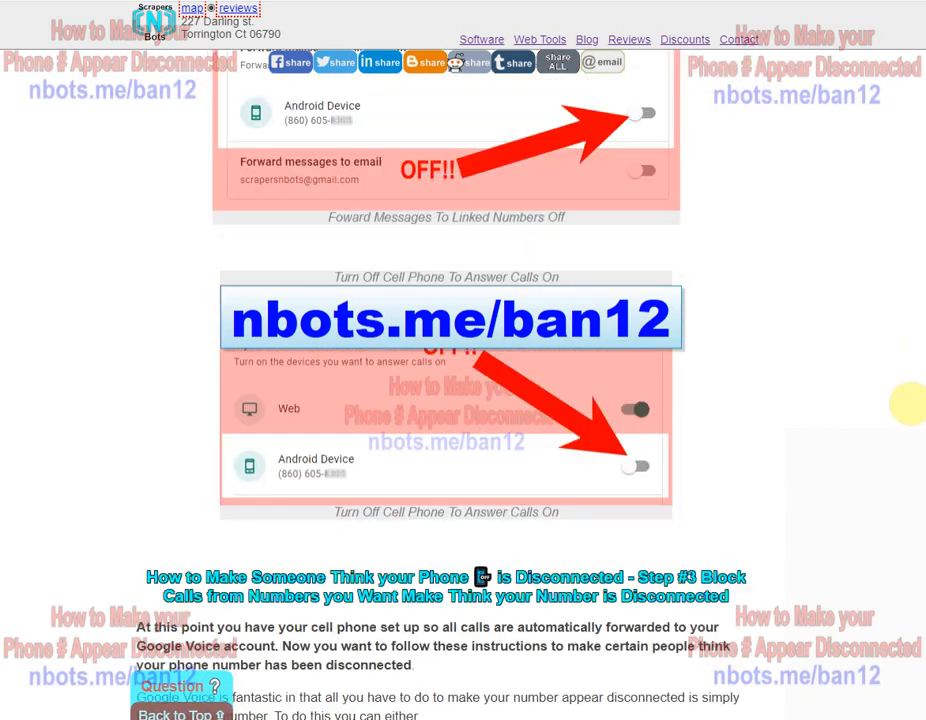
scroll("down", 3)
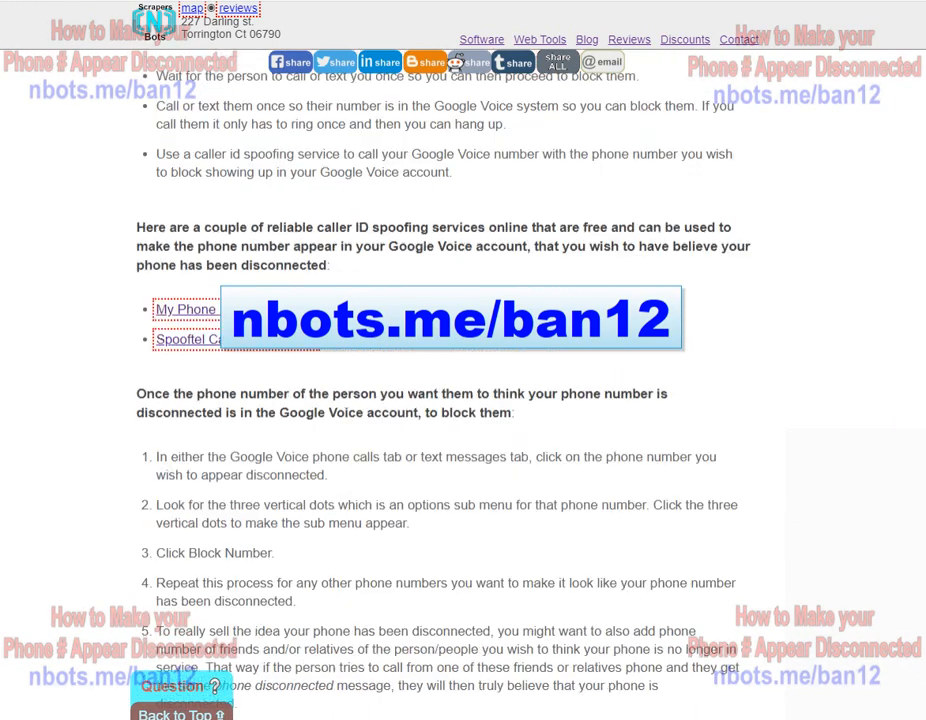
scroll("down", 3)
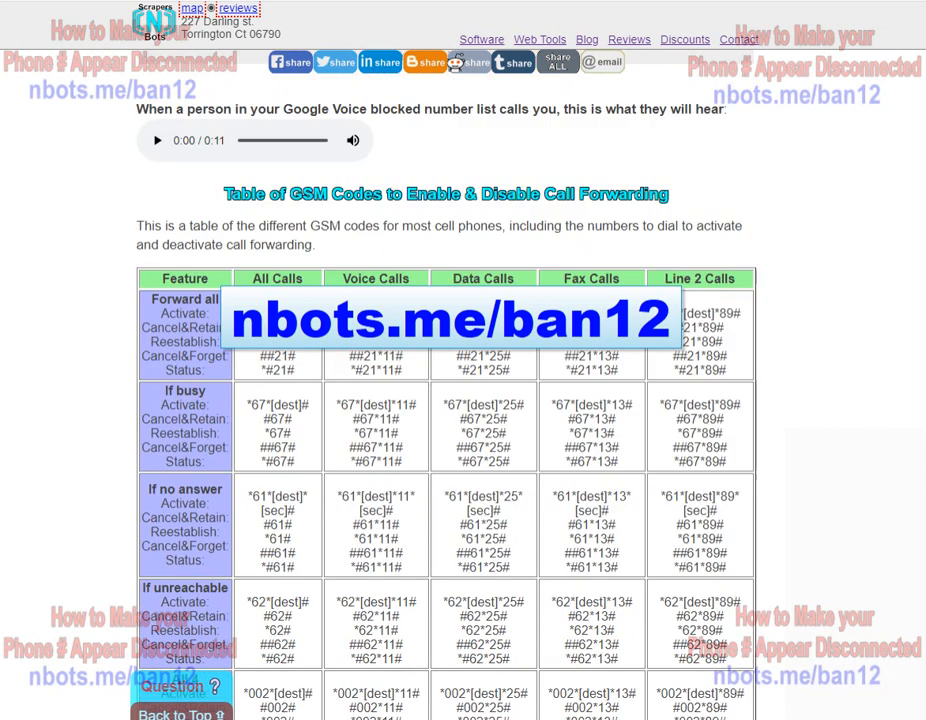